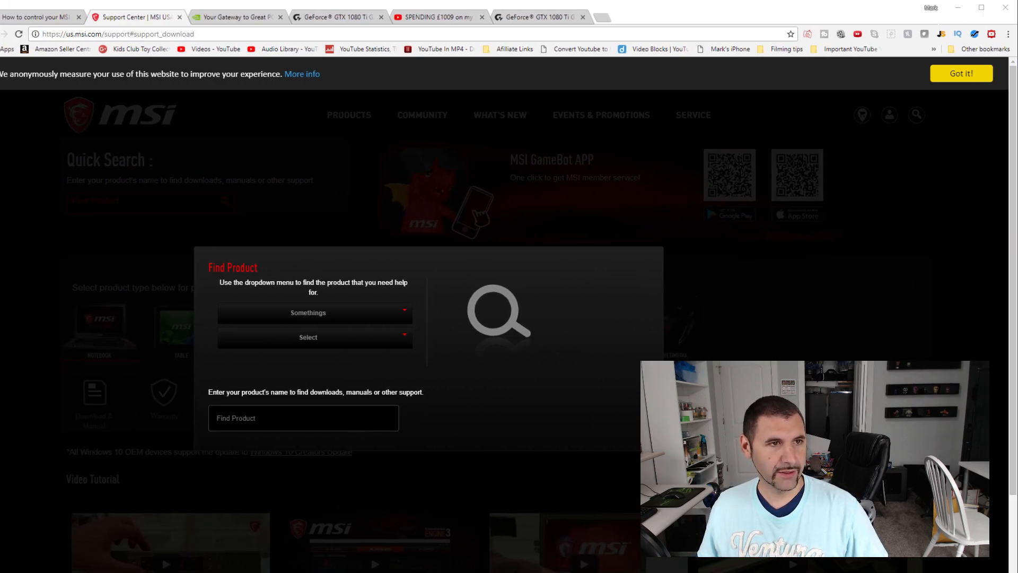
Switch to the Gigabyte GeForce GTX 1080 Ti Gaming OC 11G browser tab
{"action": "left_click", "coordinate": [532, 16]}
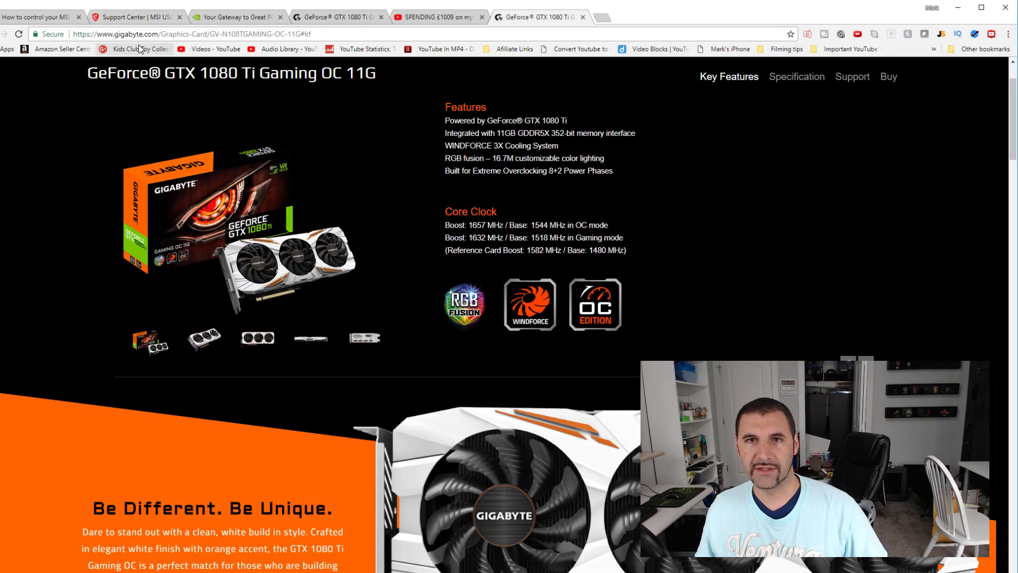
{"action": "mouse_move", "coordinate": [186, 44]}
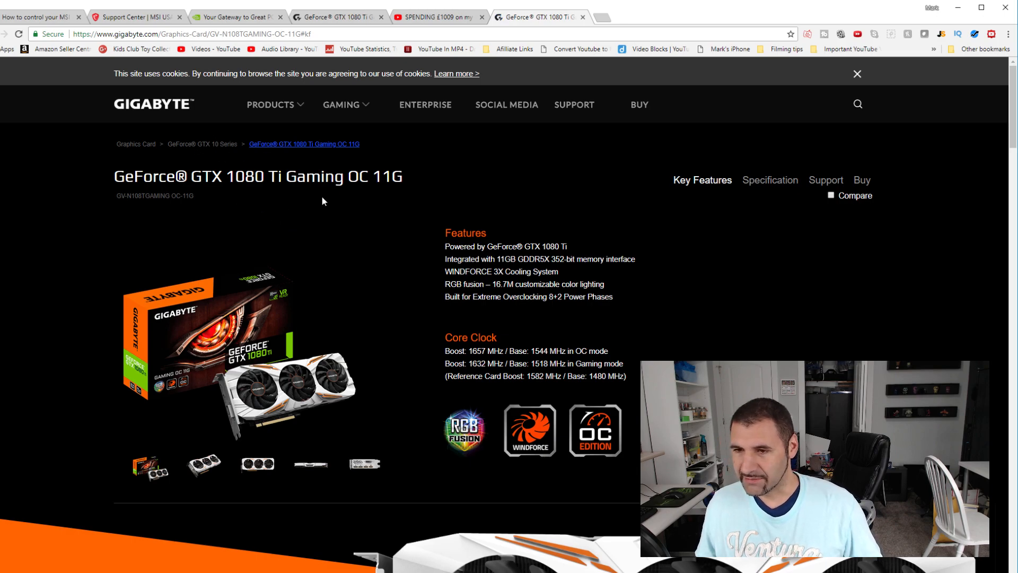
{"action": "mouse_move", "coordinate": [574, 105]}
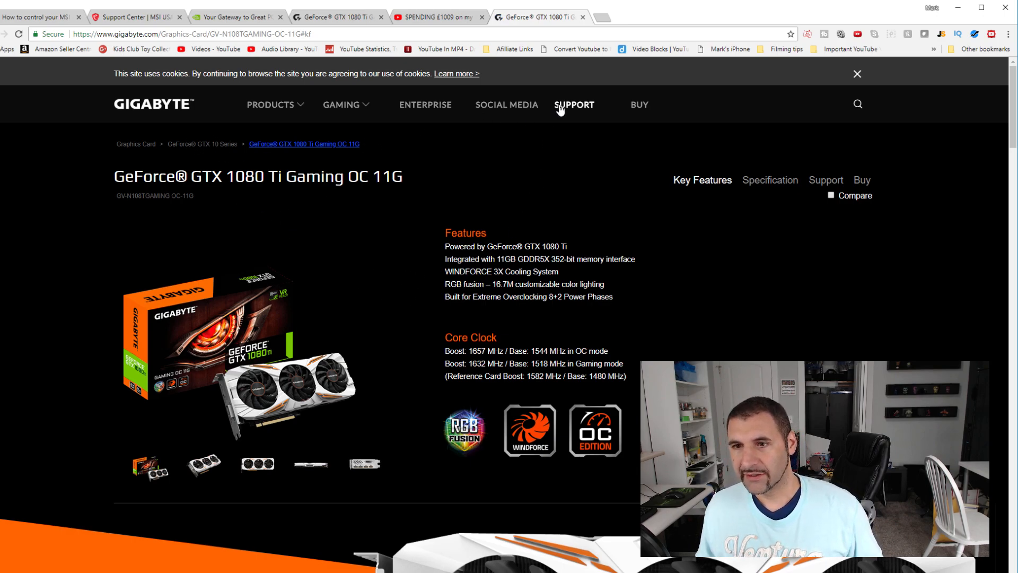
{"action": "mouse_move", "coordinate": [574, 105]}
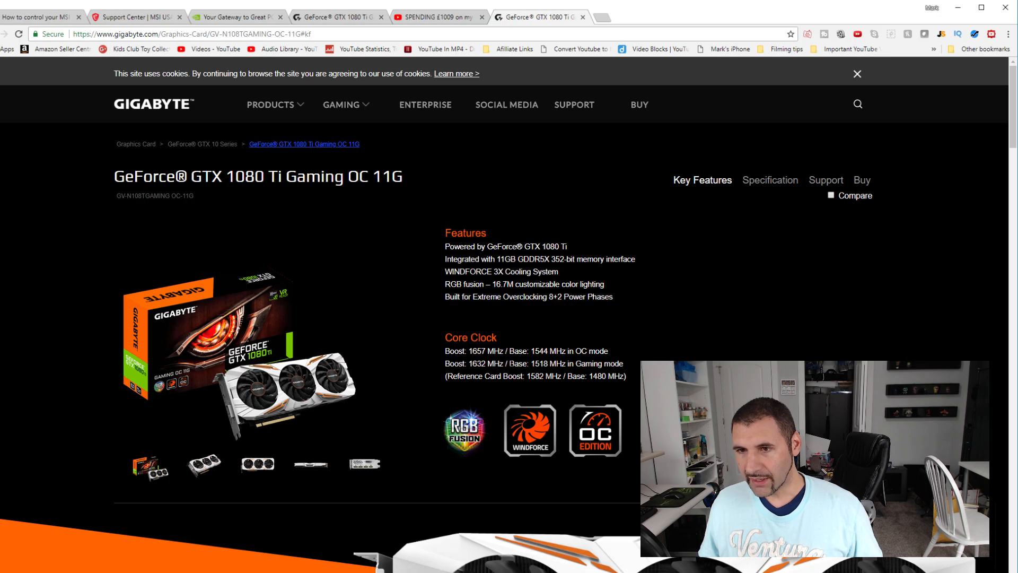
Scroll through the key feature sections down to the WINDFORCE 3X cooling description
{"action": "scroll", "scroll_direction": "down", "scroll_amount": 3}
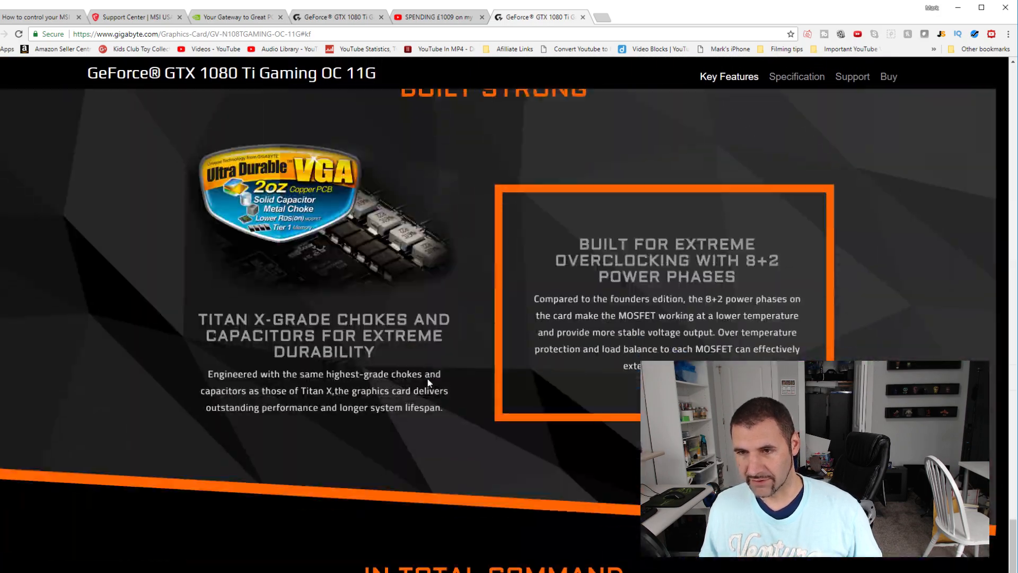
{"action": "scroll", "scroll_direction": "down", "scroll_amount": 3}
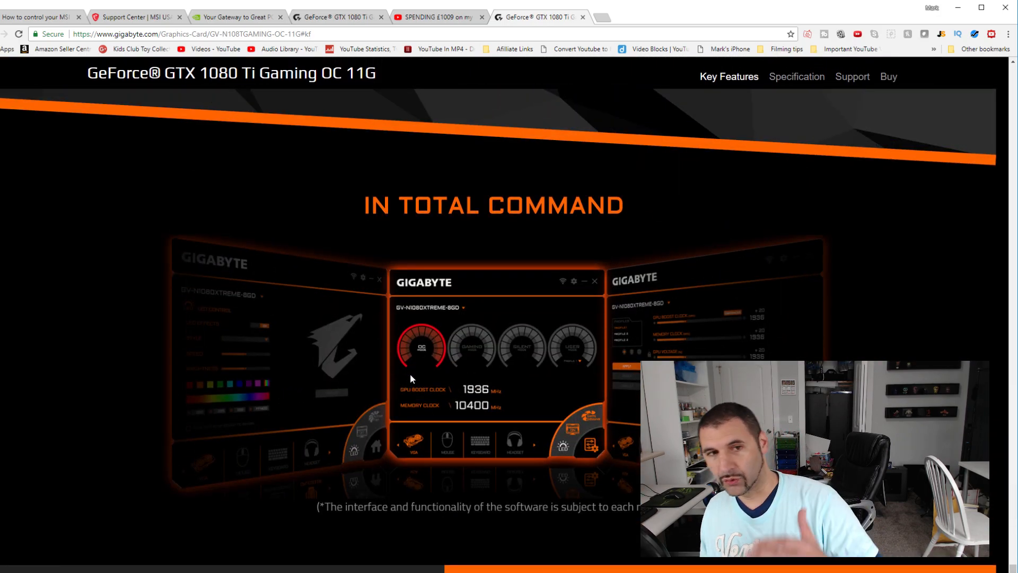
{"action": "scroll", "scroll_direction": "down", "scroll_amount": 3}
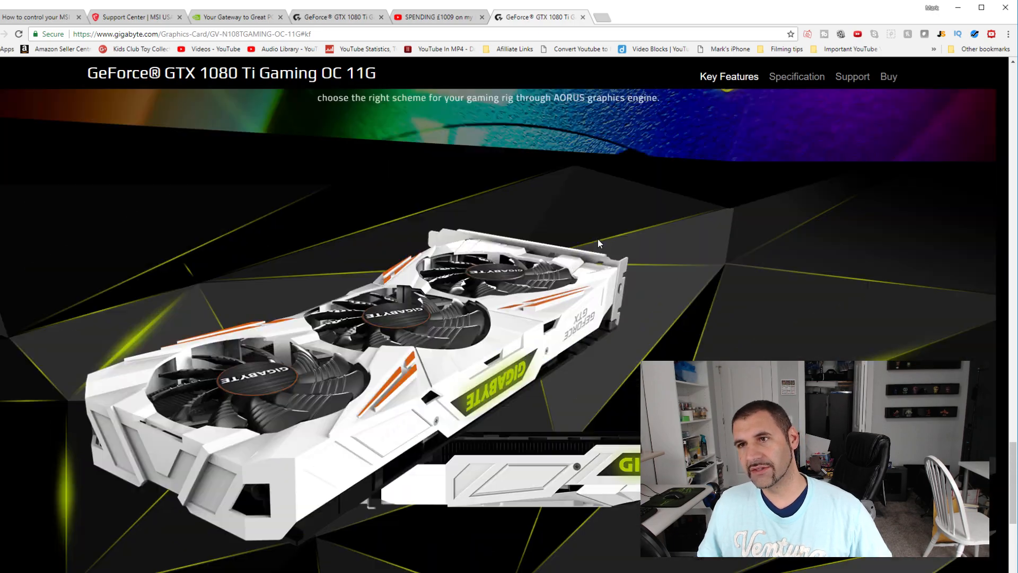
{"action": "scroll", "scroll_direction": "down", "scroll_amount": 3}
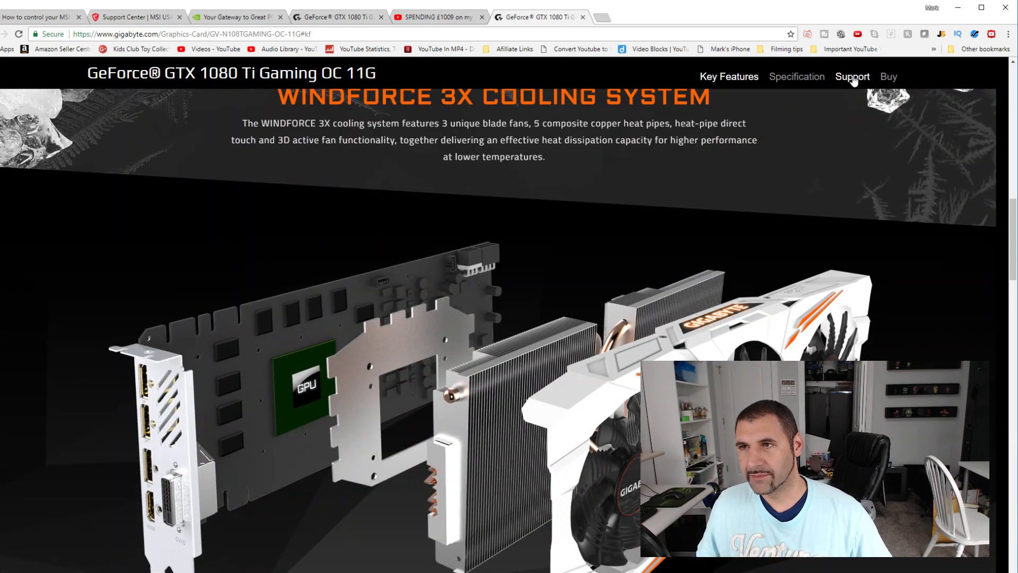
Filter the card's support downloads to Windows 10 64bit and expand the Utility list
{"action": "left_click", "coordinate": [851, 77]}
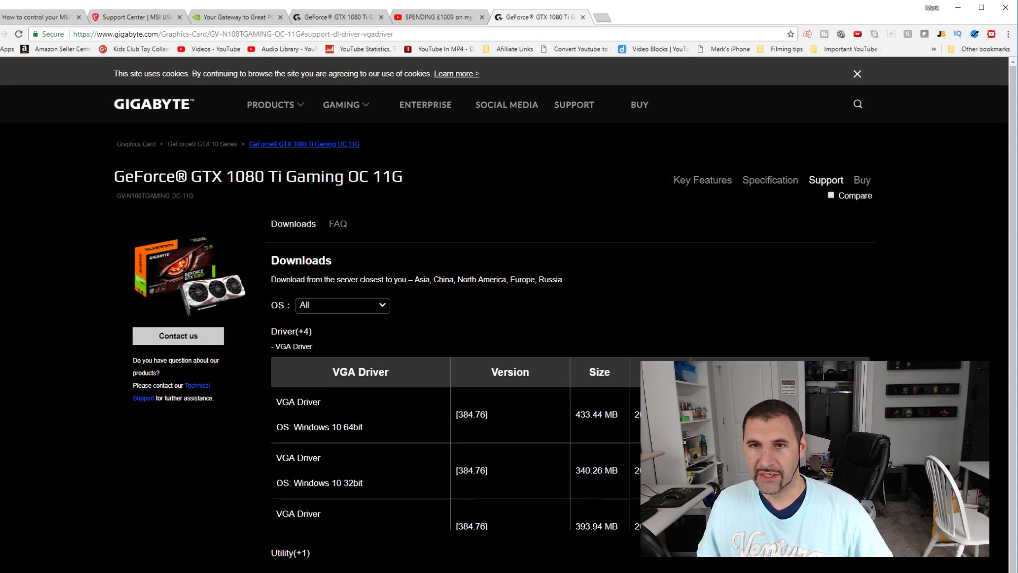
{"action": "left_click", "coordinate": [343, 306]}
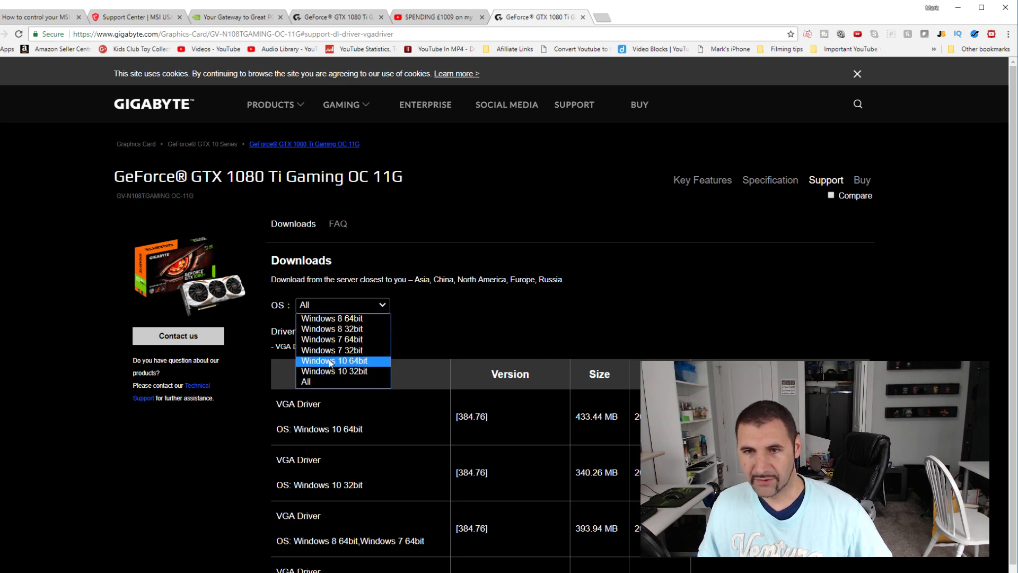
{"action": "left_click", "coordinate": [337, 360]}
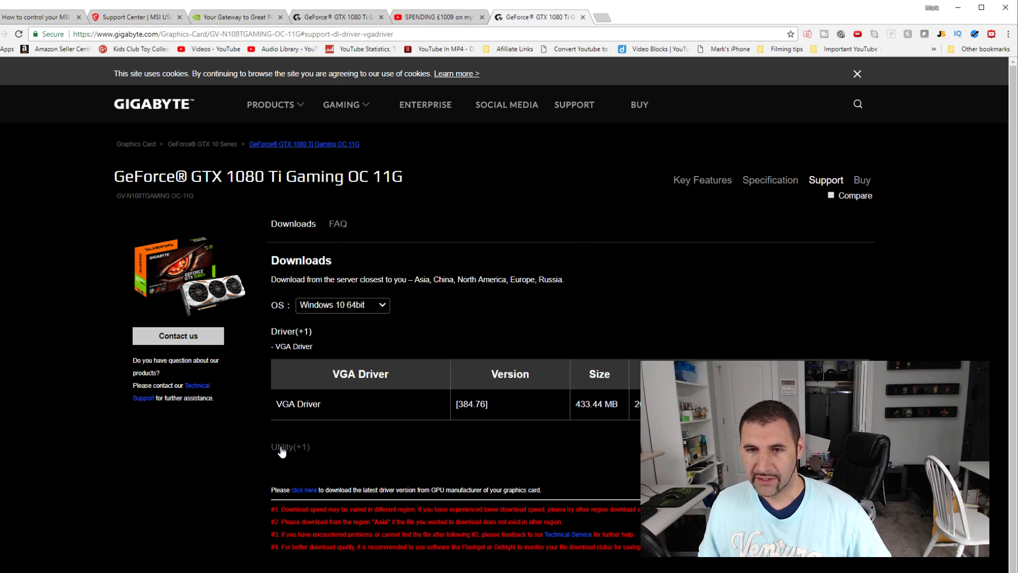
{"action": "left_click", "coordinate": [290, 447]}
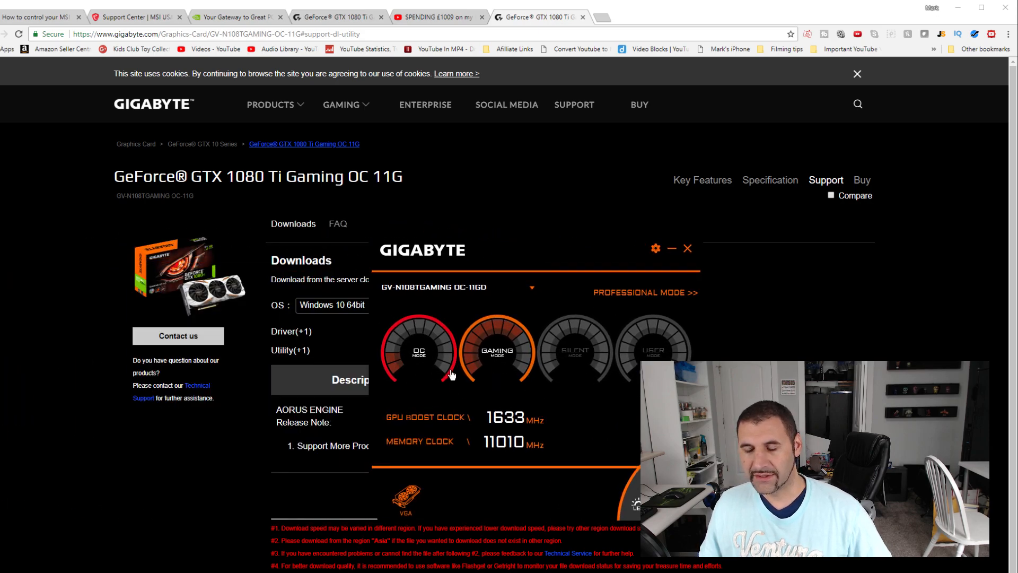
Select the Gaming Mode gauge, running 1633 MHz GPU and 11010 MHz memory clocks
{"action": "left_click", "coordinate": [496, 351]}
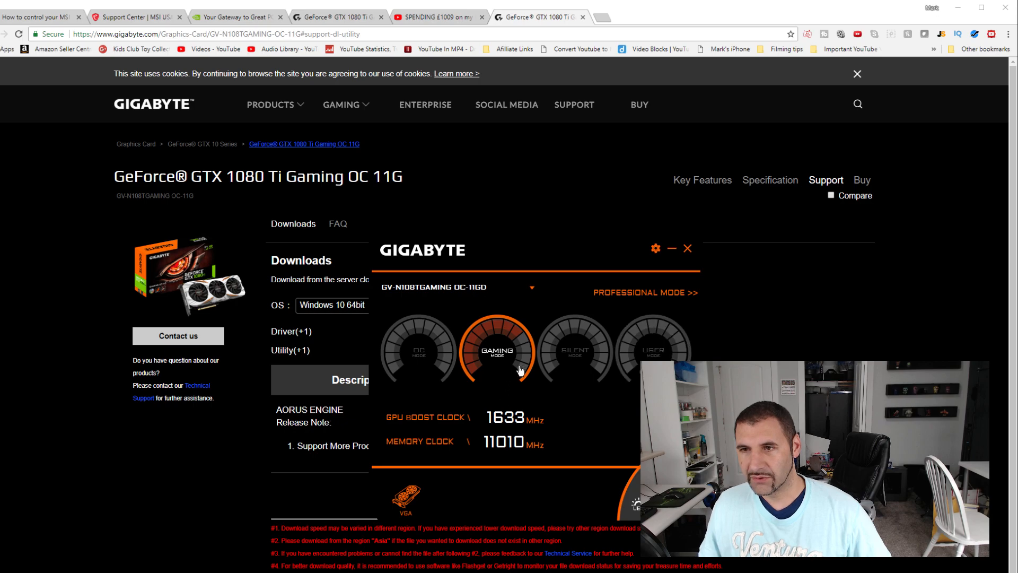
{"action": "mouse_move", "coordinate": [639, 513]}
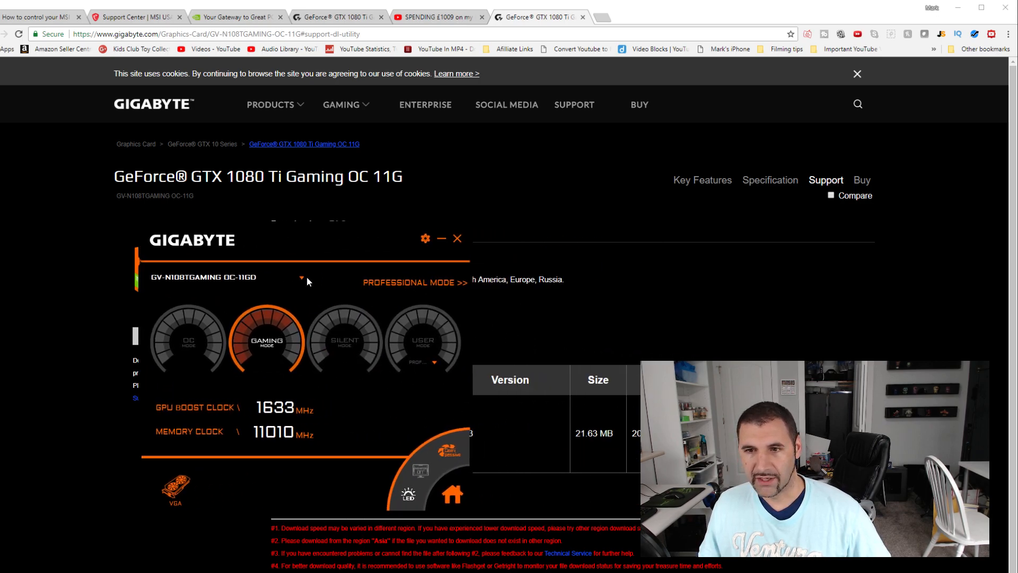
{"action": "mouse_move", "coordinate": [407, 495]}
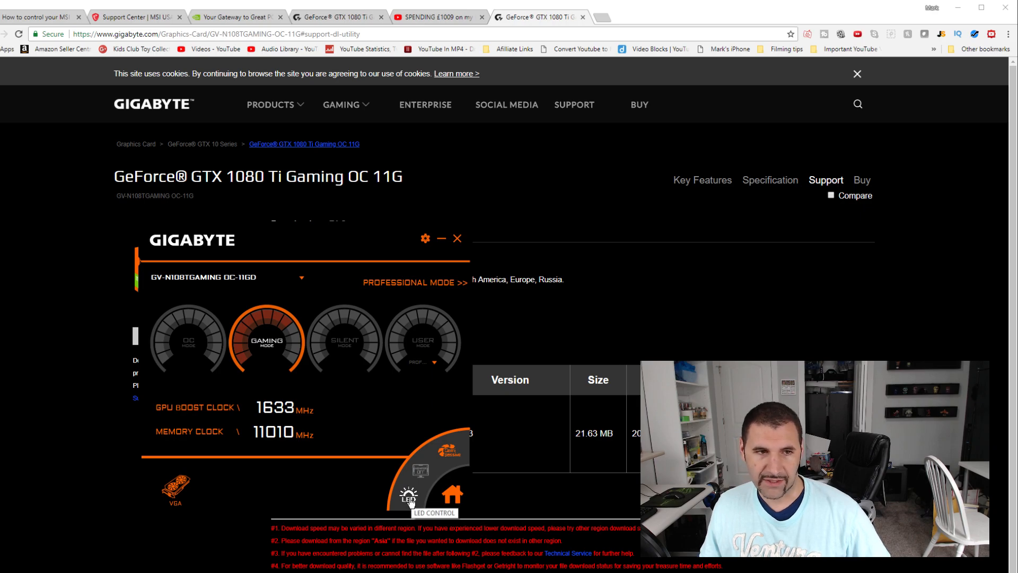
Show the LED Control panel with its breathing style in white
{"action": "left_click", "coordinate": [408, 495]}
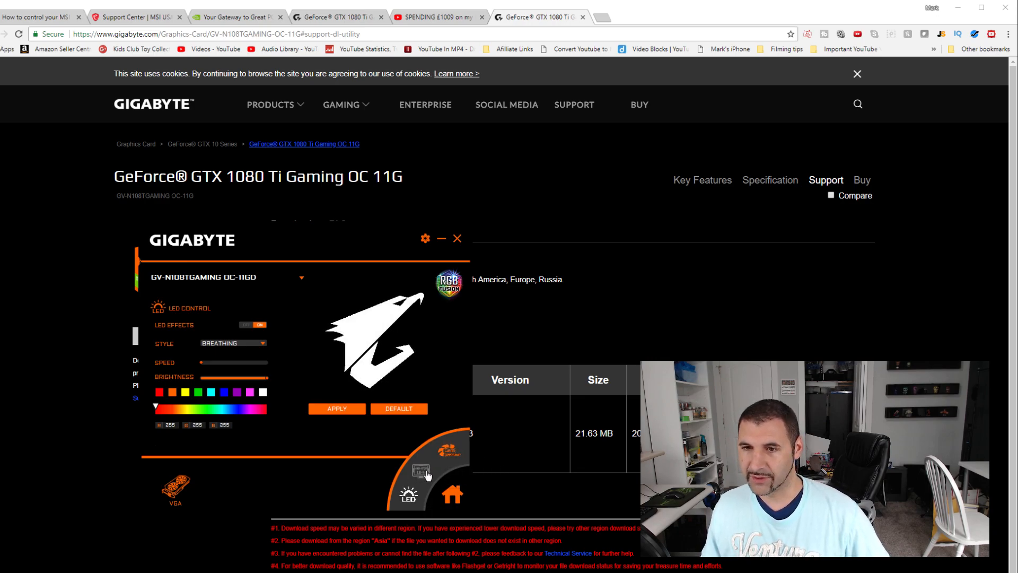
{"action": "mouse_move", "coordinate": [421, 471]}
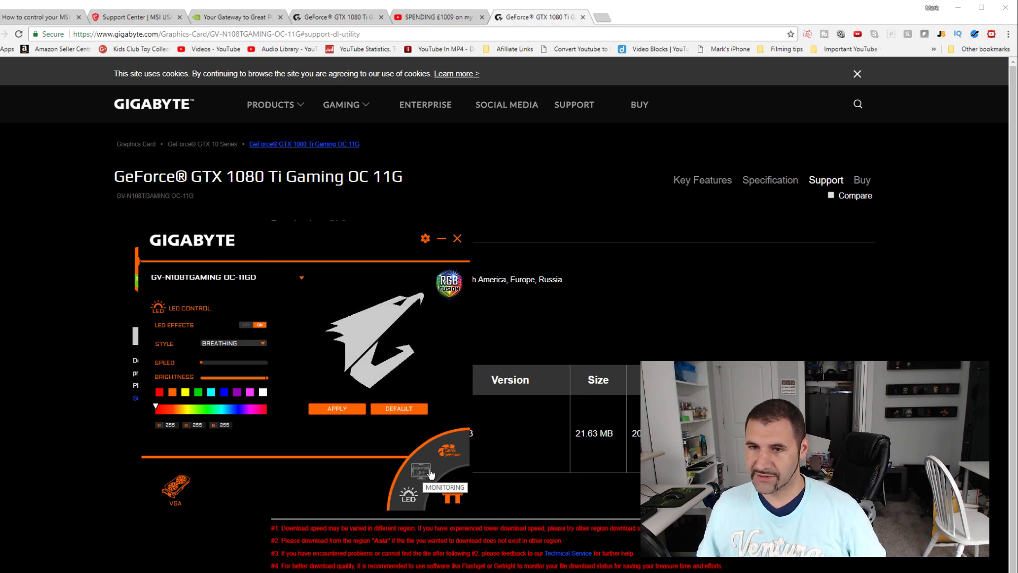
{"action": "mouse_move", "coordinate": [321, 496]}
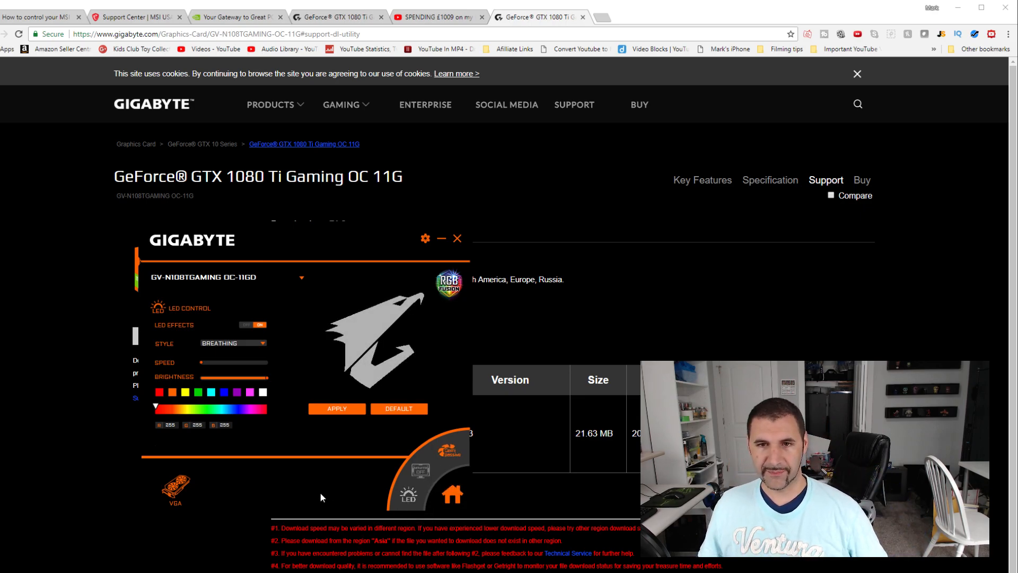
{"action": "mouse_move", "coordinate": [325, 368]}
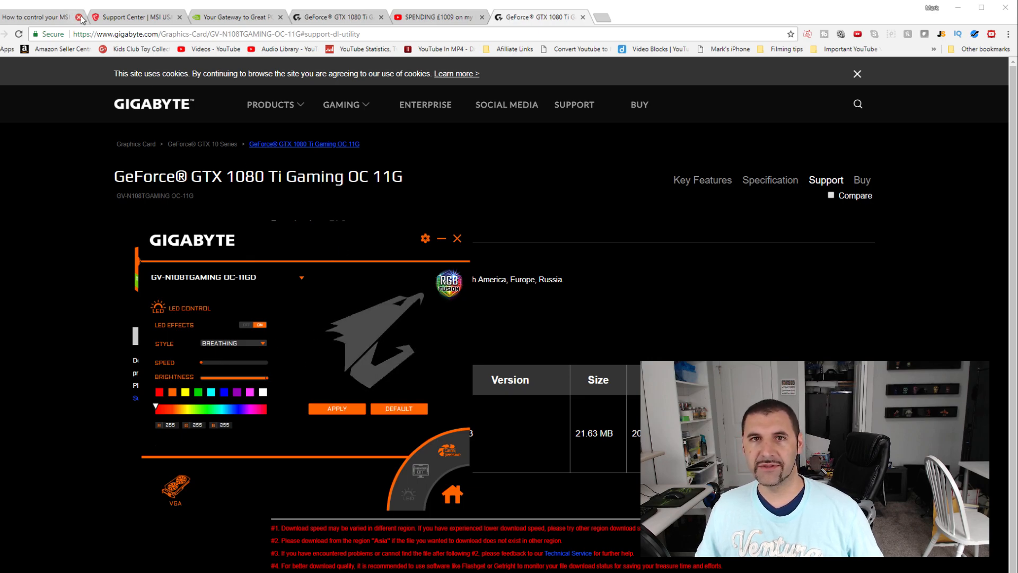
On MSI Support, choose Graphics Card, NVIDIA and GeForce GTX 10 Series in Find Product
{"action": "left_click", "coordinate": [137, 16]}
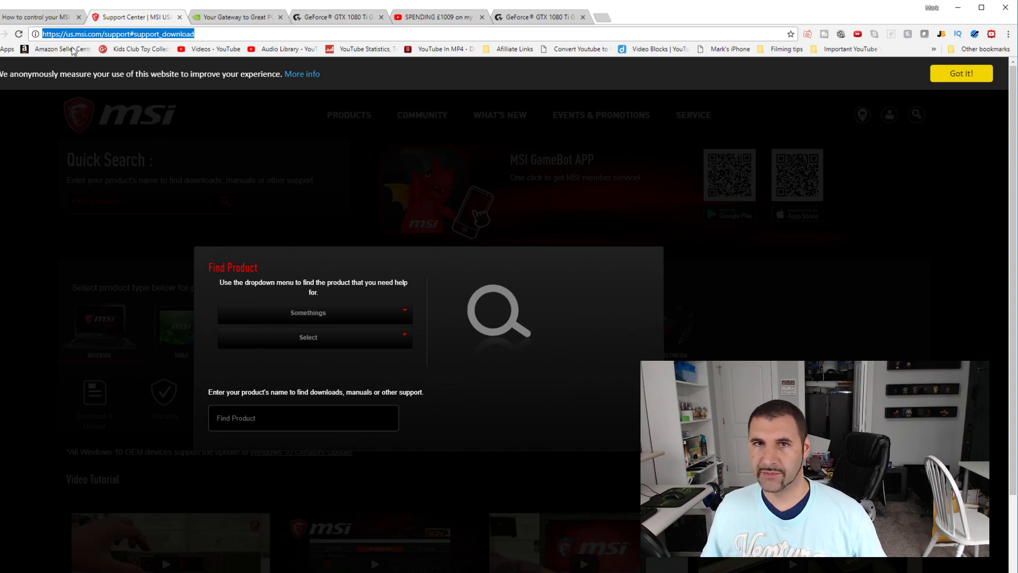
{"action": "left_click", "coordinate": [314, 312]}
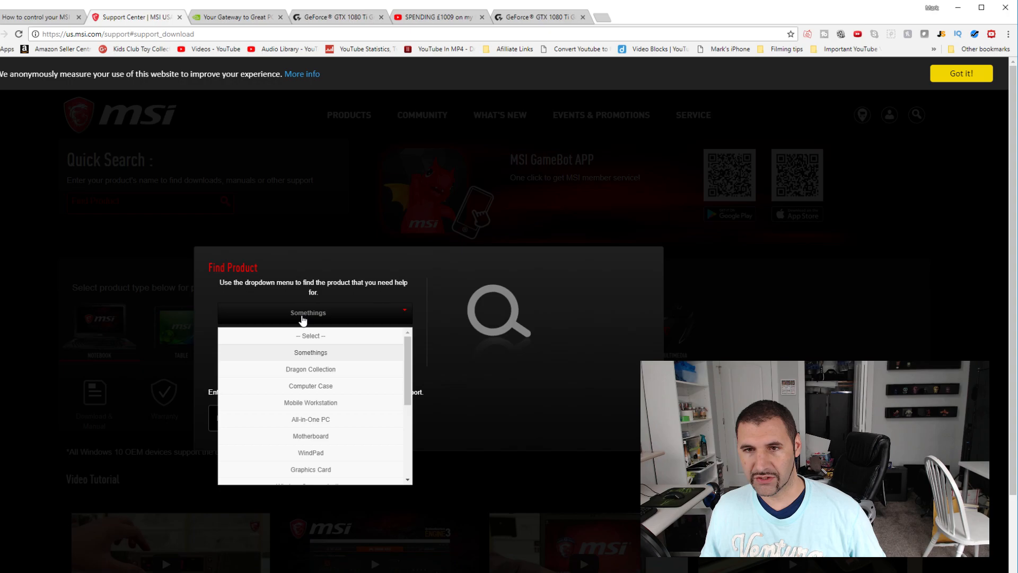
{"action": "mouse_move", "coordinate": [310, 436]}
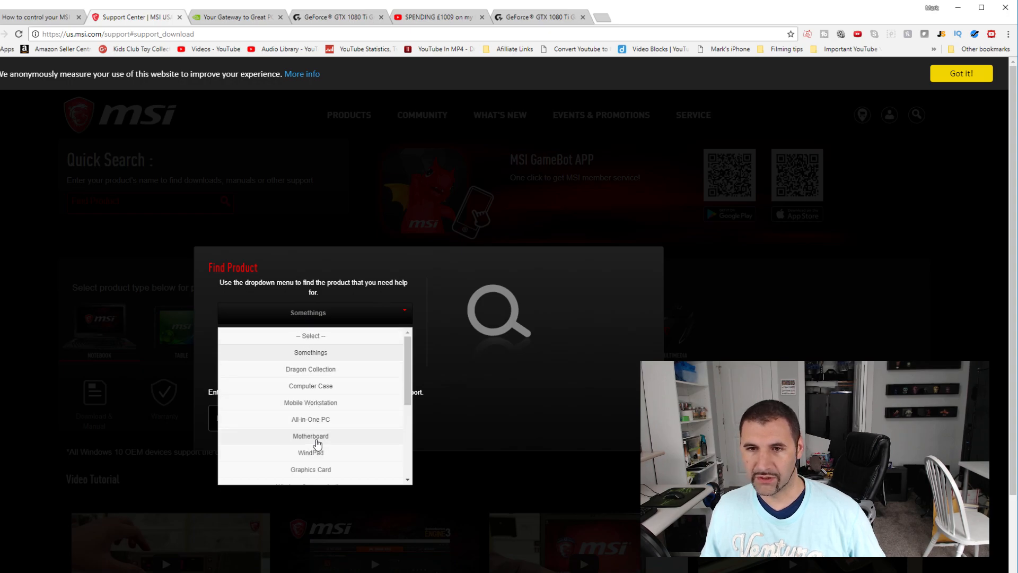
{"action": "mouse_move", "coordinate": [305, 491]}
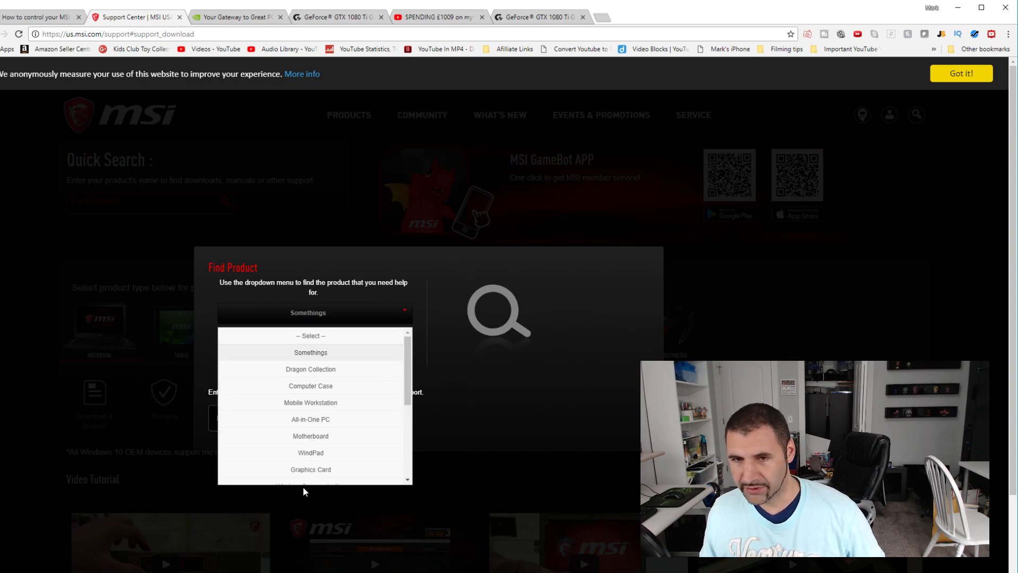
{"action": "left_click", "coordinate": [310, 469]}
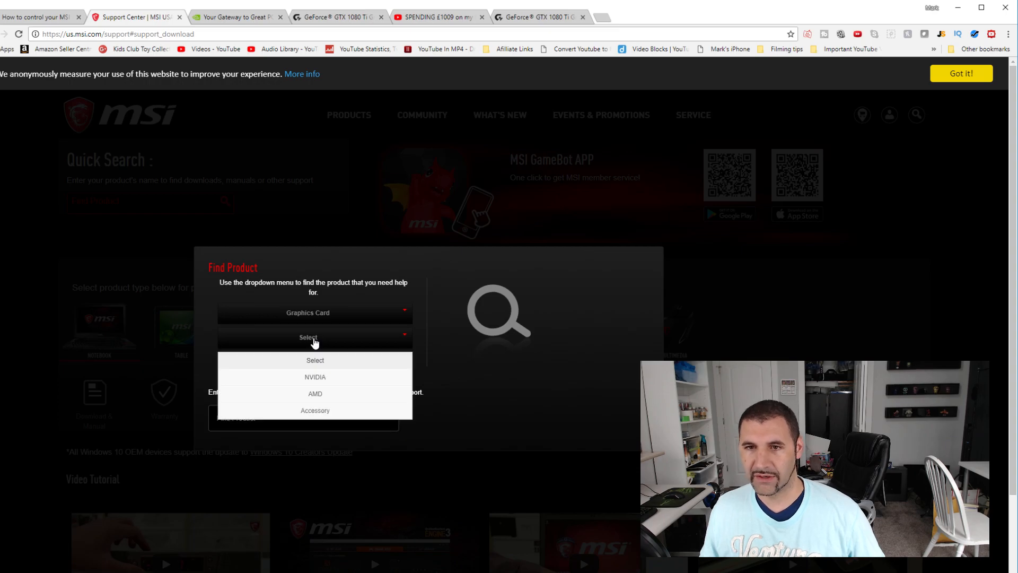
{"action": "left_click", "coordinate": [315, 377]}
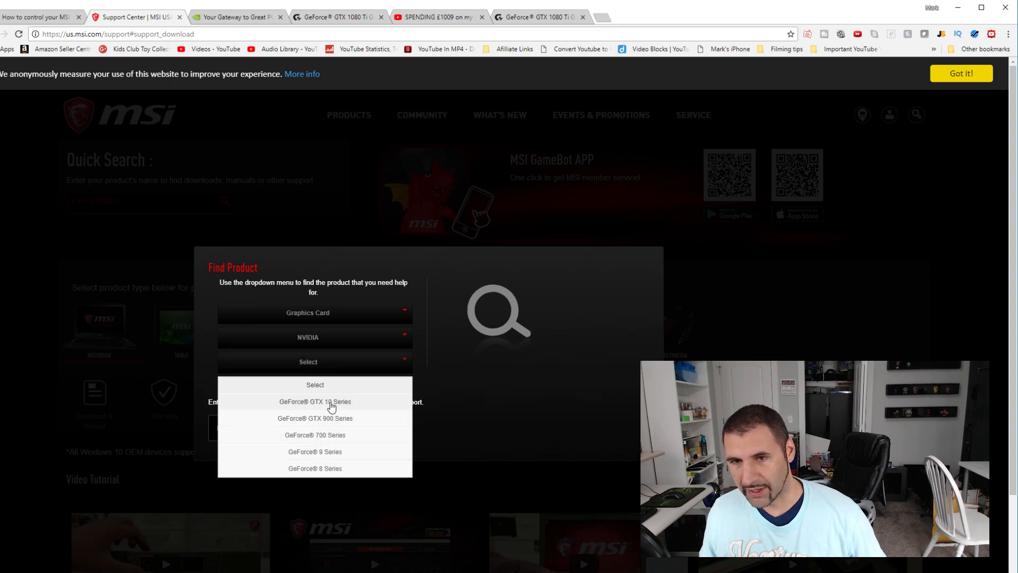
{"action": "left_click", "coordinate": [315, 401]}
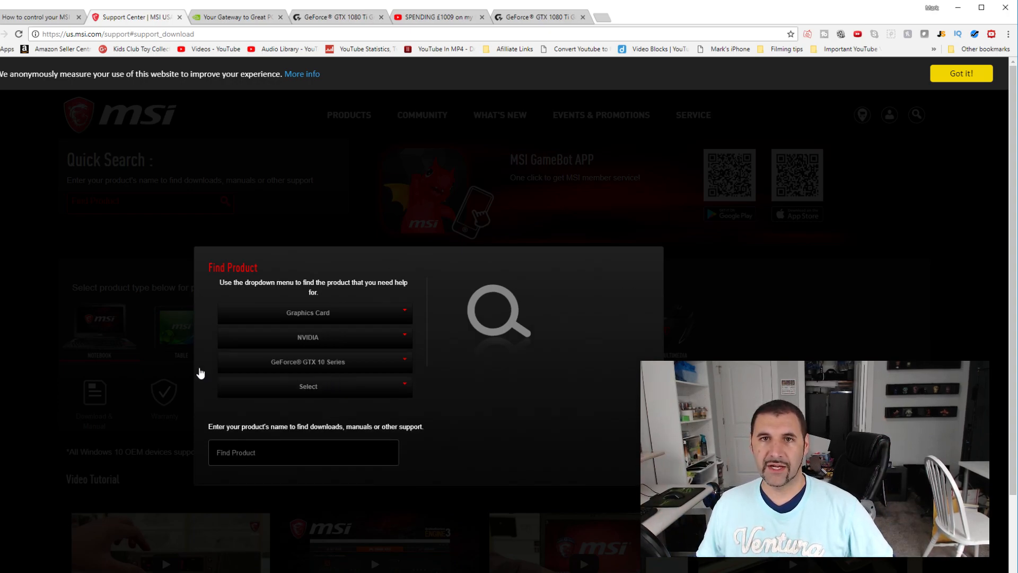